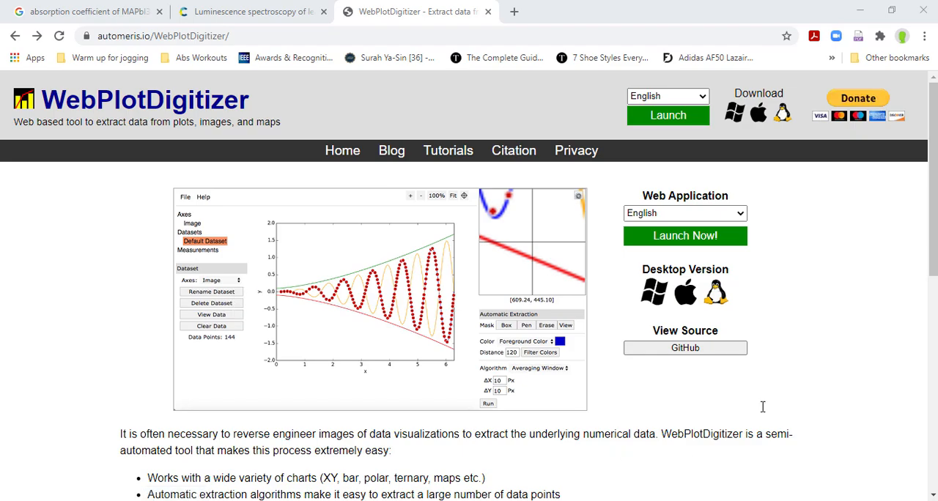
{"action": "mouse_move", "coordinate": [801, 329]}
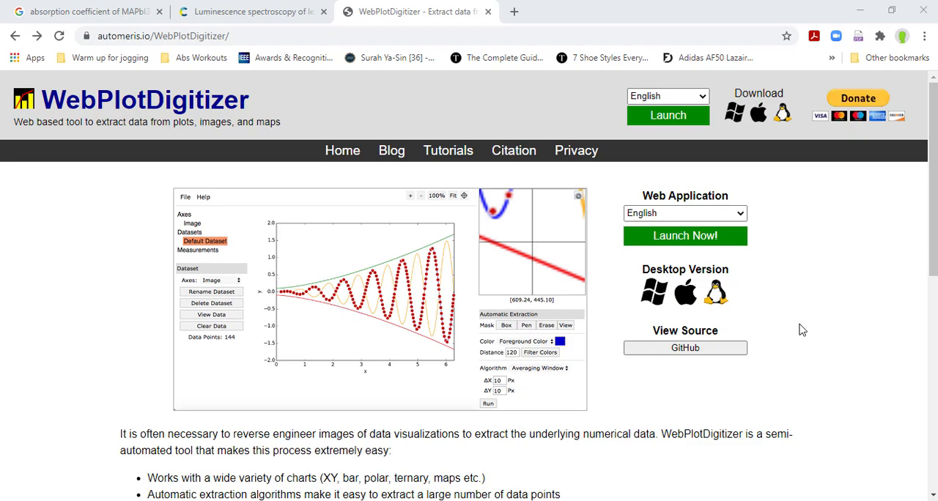
{"action": "mouse_move", "coordinate": [843, 338]}
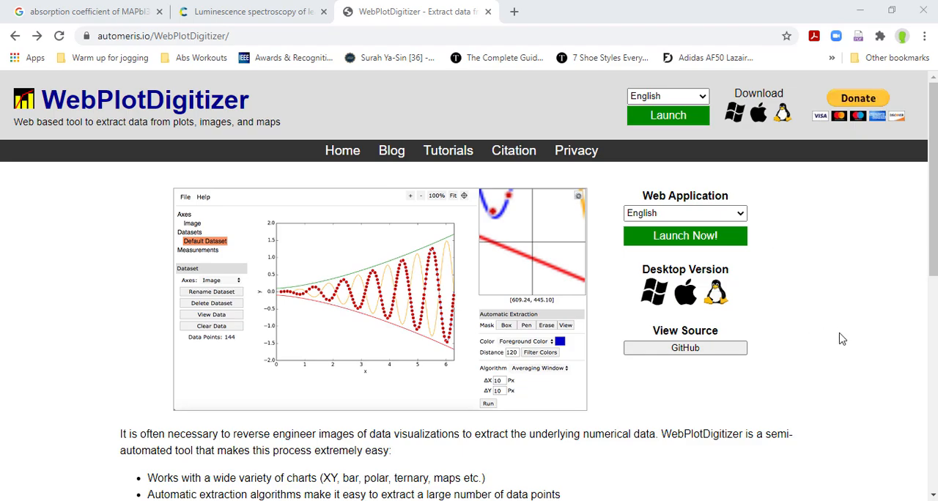
{"action": "mouse_move", "coordinate": [859, 366]}
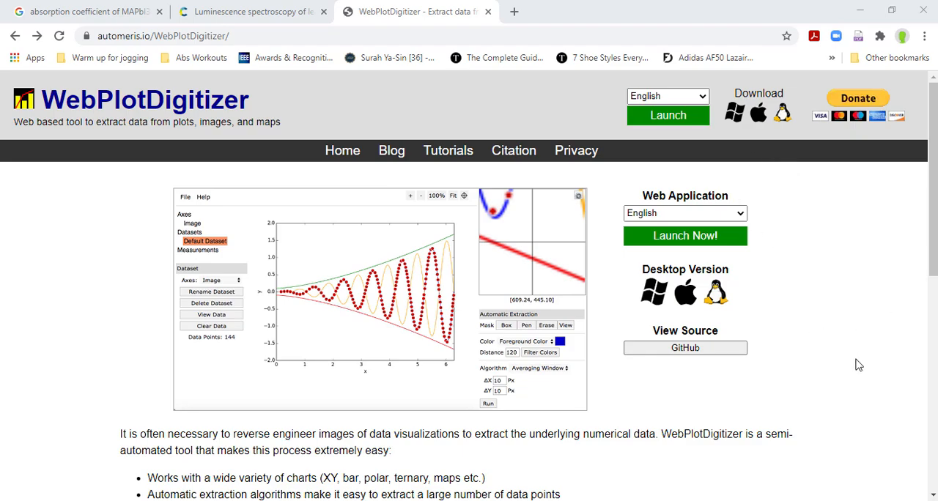
- Launch the WebPlotDigitizer web app from its home page
{"action": "left_click", "coordinate": [668, 115]}
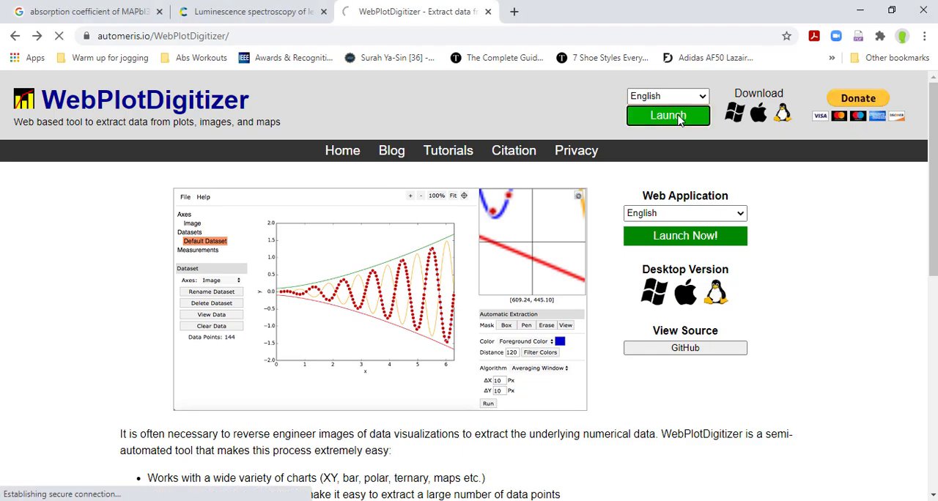
- Bring up the WebPlotDigitizer 4.4 workspace with its sample plot and start options
{"action": "left_click", "coordinate": [668, 116]}
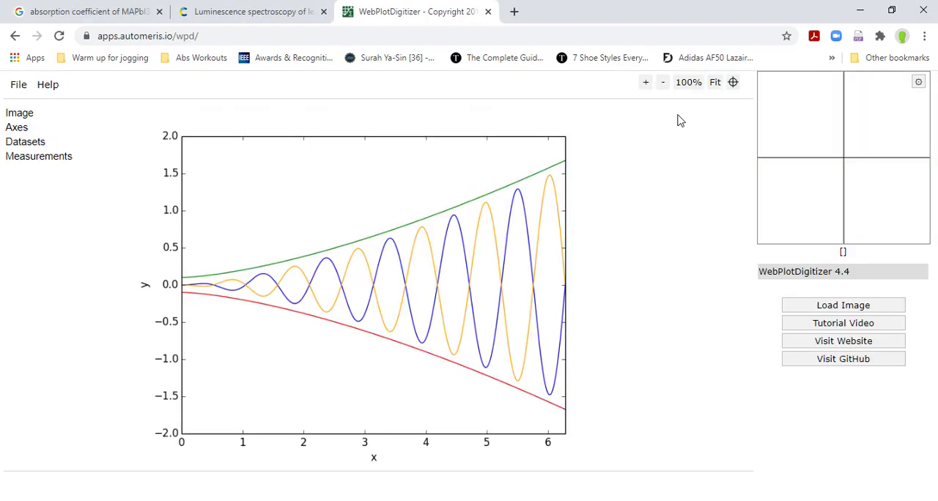
{"action": "mouse_move", "coordinate": [669, 128]}
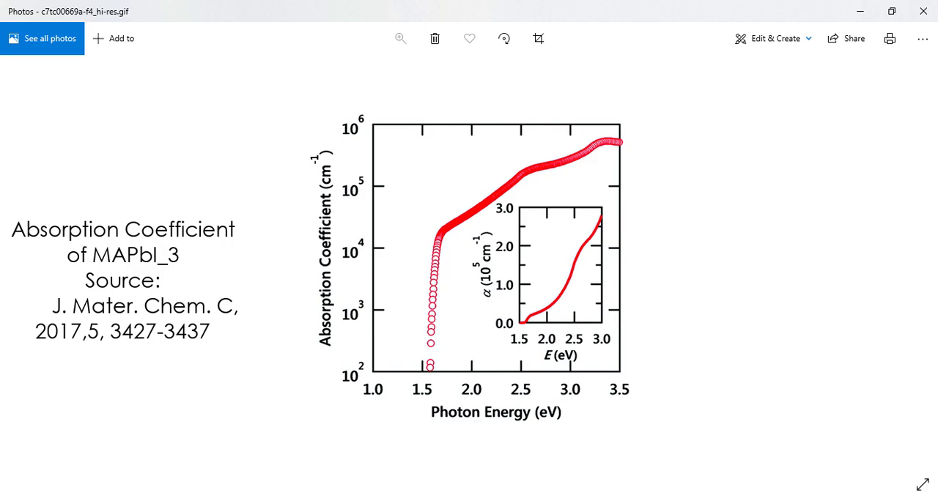
{"action": "mouse_move", "coordinate": [739, 485]}
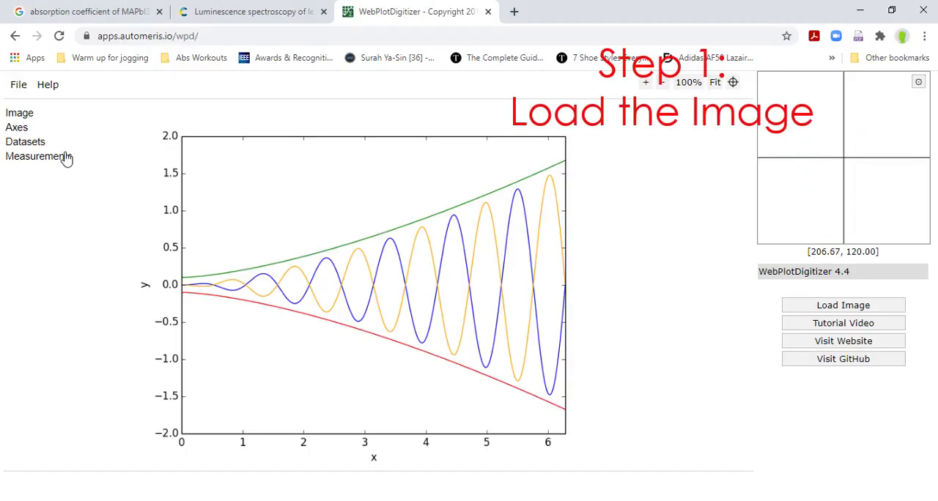
- Load c7tc00669a-f4_hi-res.gif through File > Load Image(s)
{"action": "left_click", "coordinate": [17, 85]}
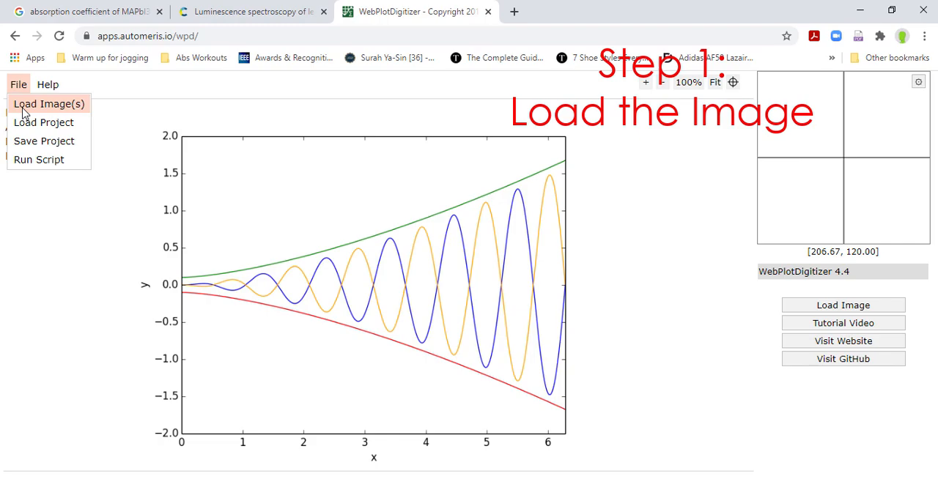
{"action": "left_click", "coordinate": [49, 103]}
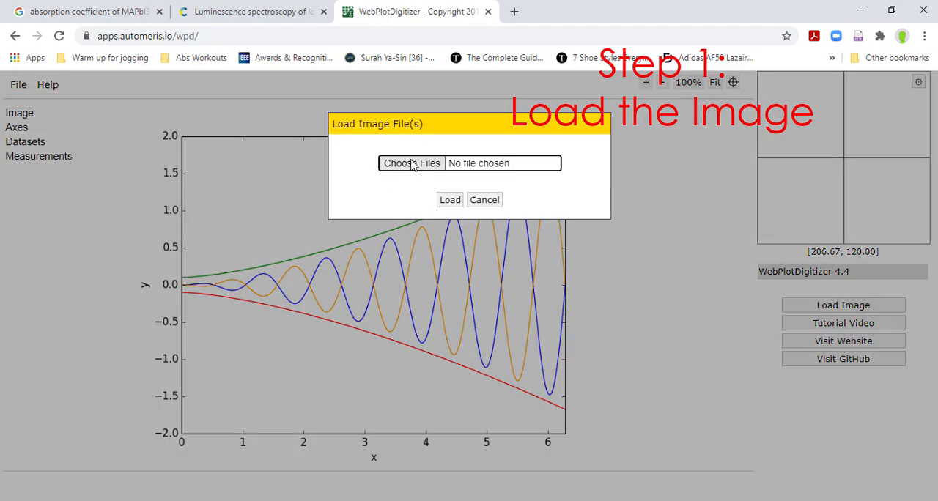
{"action": "left_click", "coordinate": [410, 163]}
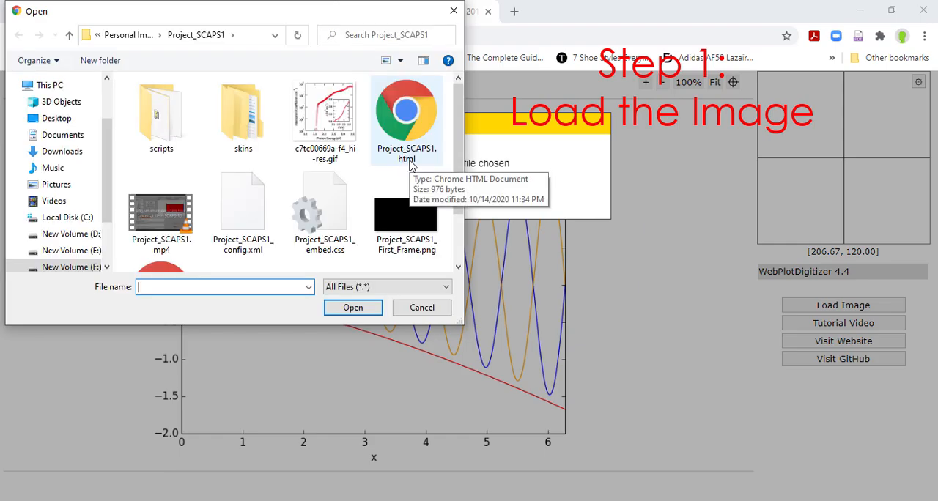
{"action": "left_click", "coordinate": [324, 110]}
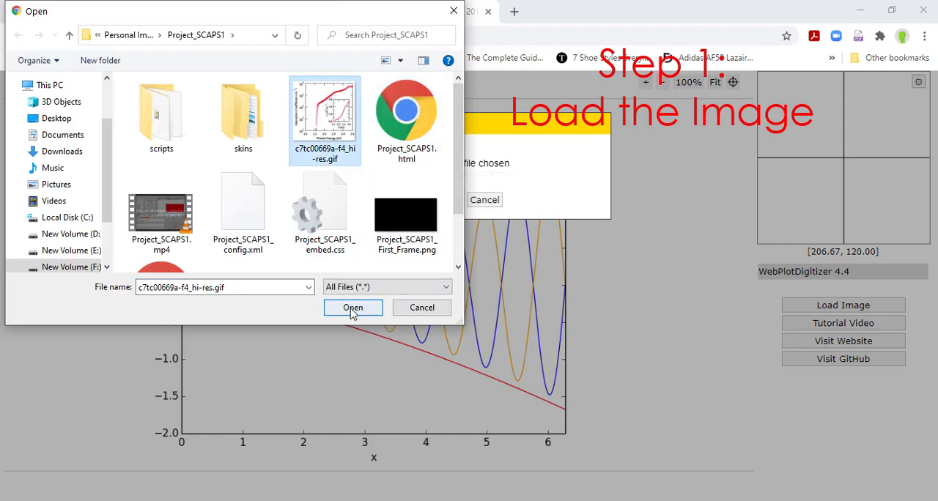
{"action": "left_click", "coordinate": [353, 307]}
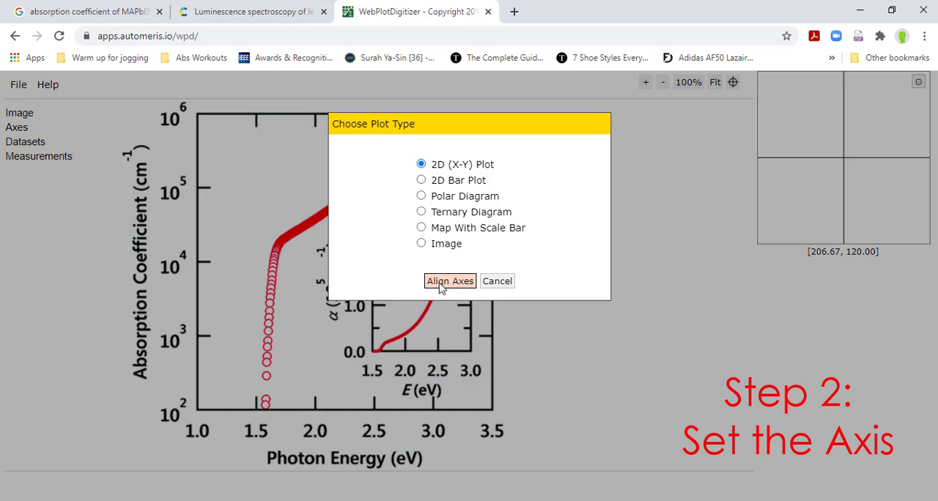
- Start X-Y axis alignment and mark calibration points at x 1.0, x 3.5 and y 10⁶
{"action": "left_click", "coordinate": [449, 281]}
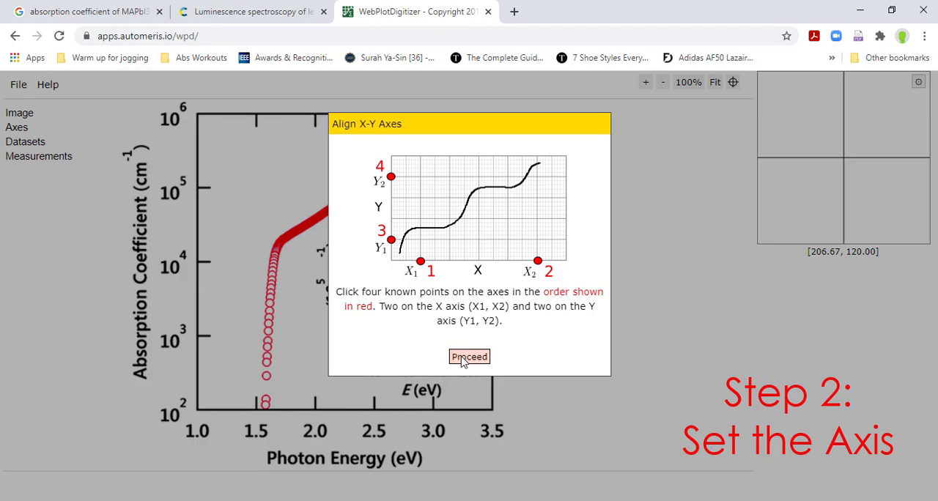
{"action": "left_click", "coordinate": [469, 357]}
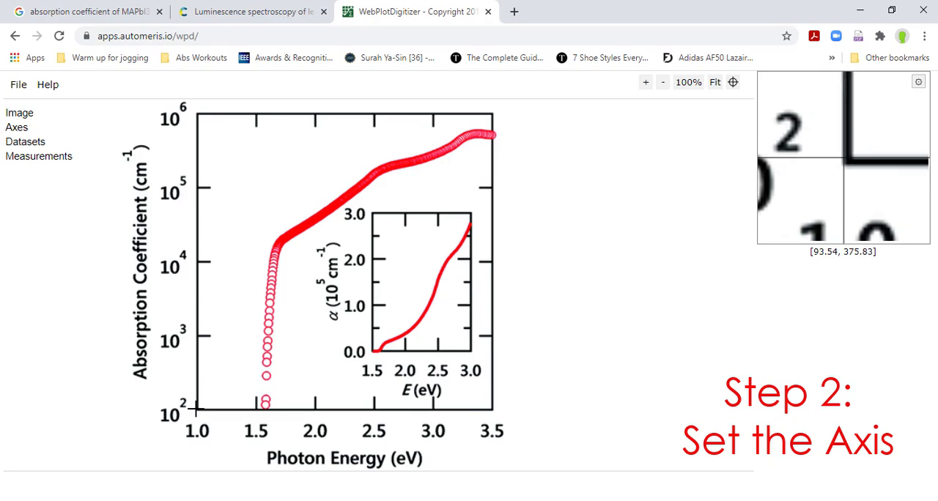
{"action": "left_click", "coordinate": [196, 405]}
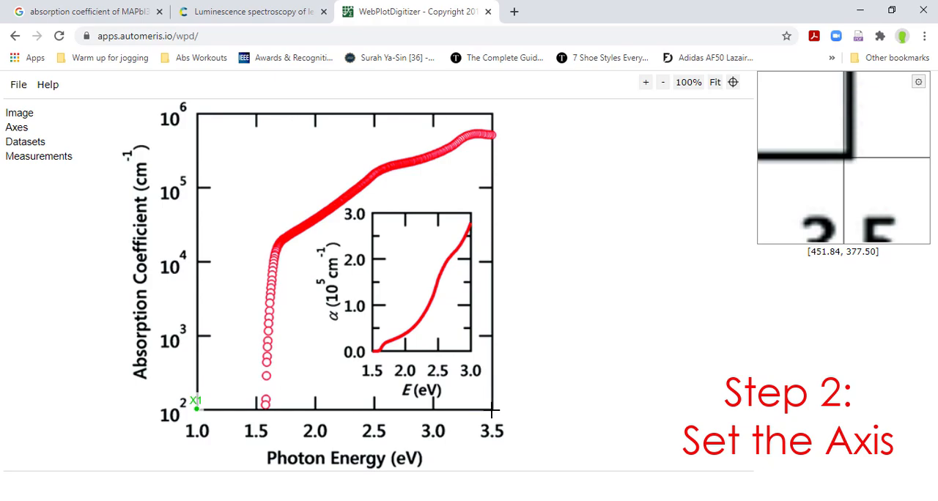
{"action": "left_click", "coordinate": [492, 409]}
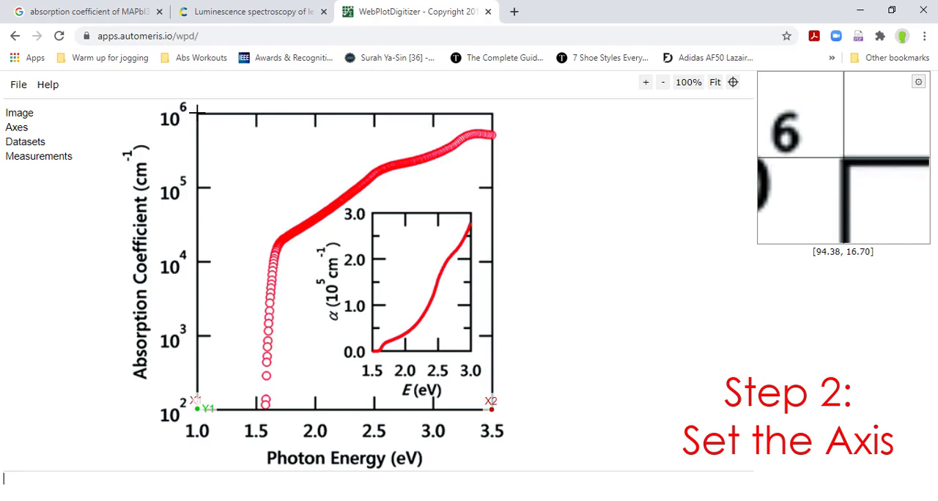
{"action": "left_click", "coordinate": [196, 111]}
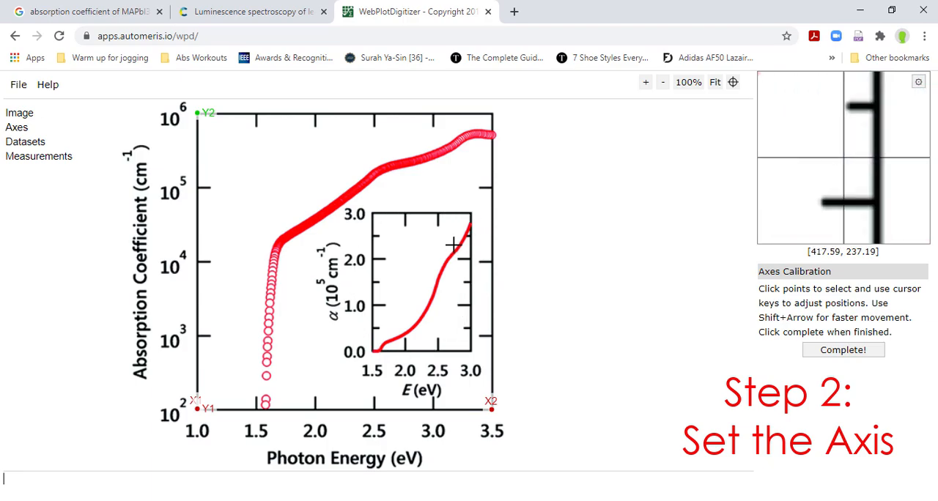
{"action": "mouse_move", "coordinate": [416, 217]}
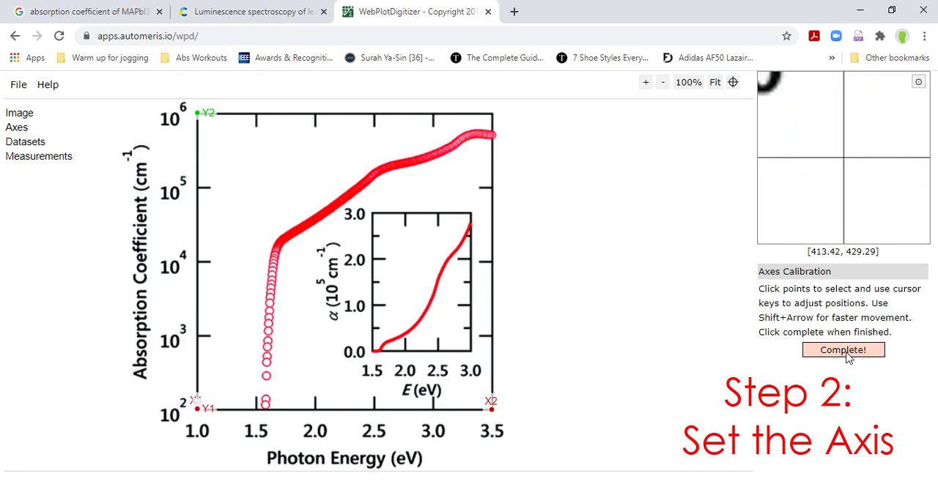
- Finish placing calibration points and enter X axis values 1 and 3.5
{"action": "left_click", "coordinate": [843, 350]}
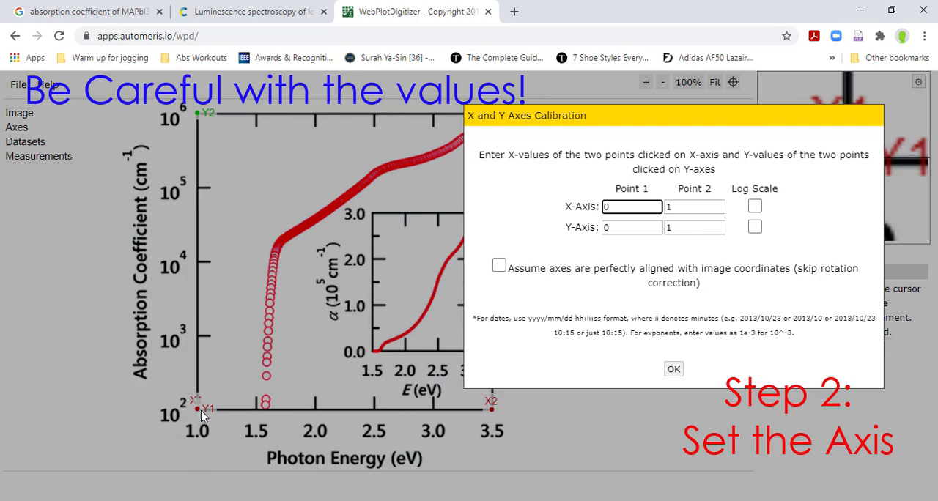
{"action": "left_click", "coordinate": [632, 206]}
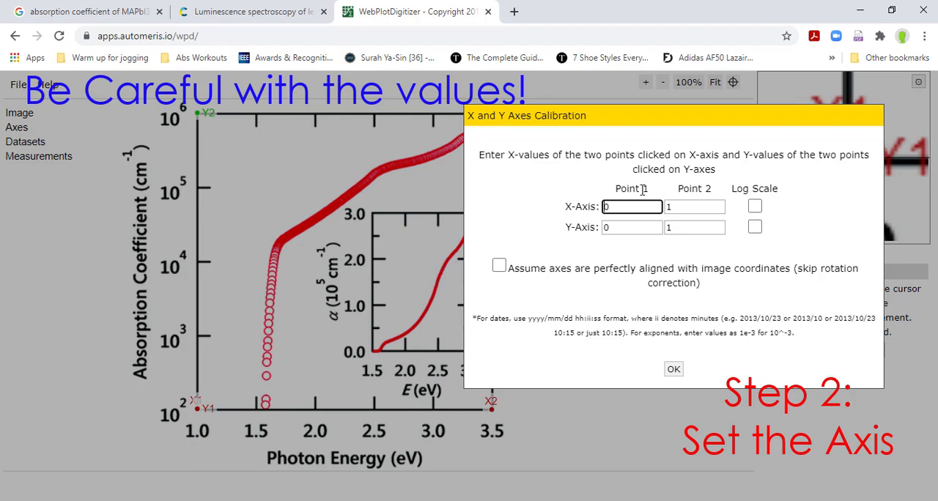
{"action": "left_click", "coordinate": [632, 206]}
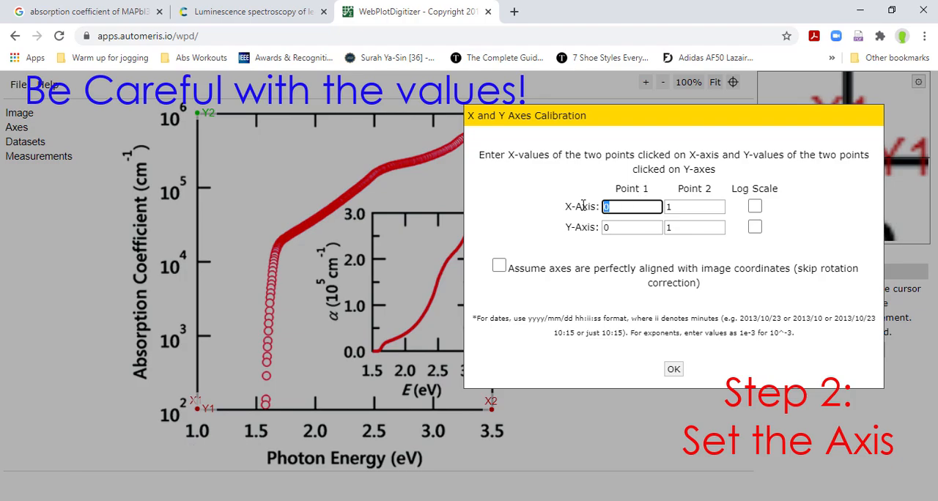
{"action": "type", "text": "1"}
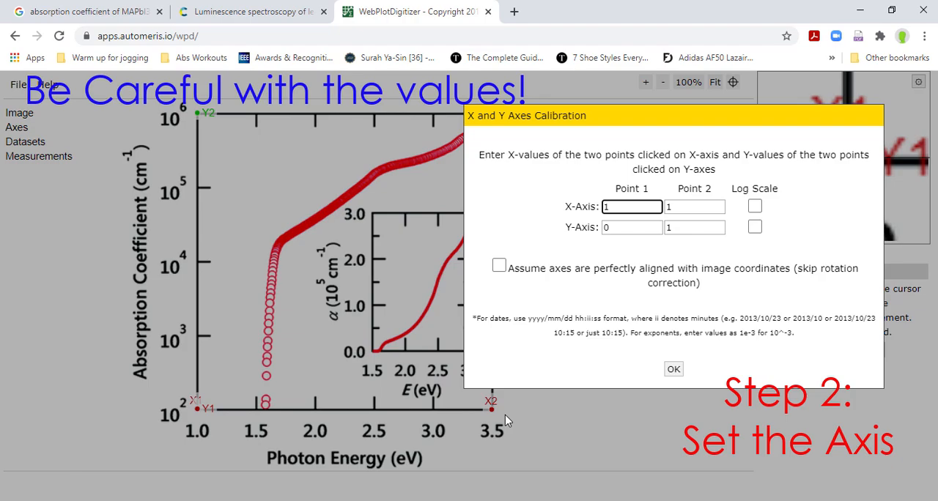
{"action": "mouse_move", "coordinate": [525, 434]}
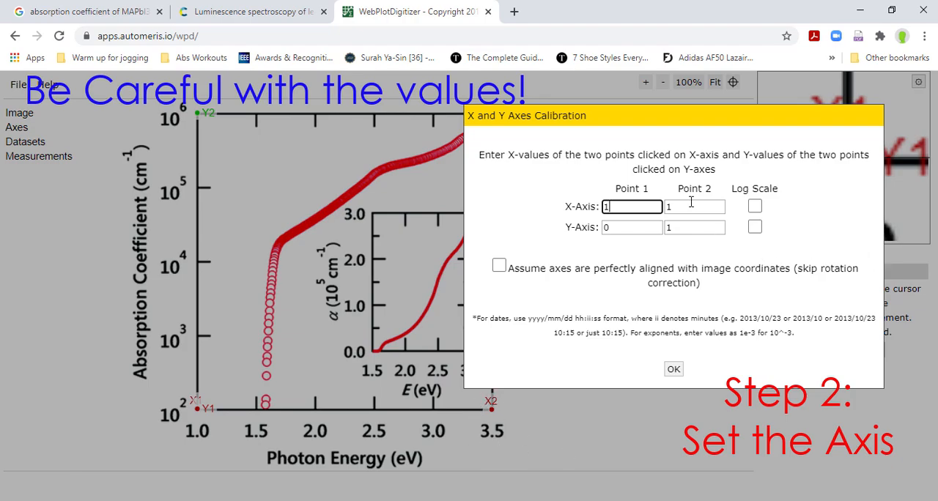
{"action": "type", "text": "3.5"}
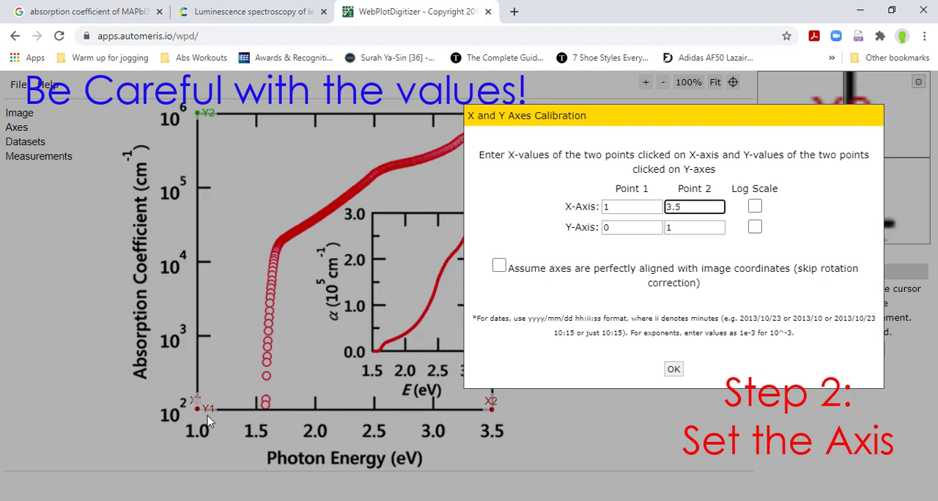
- Enter Y values 1e2 and 1e6, enable Y log scale, and confirm
{"action": "left_click", "coordinate": [631, 227]}
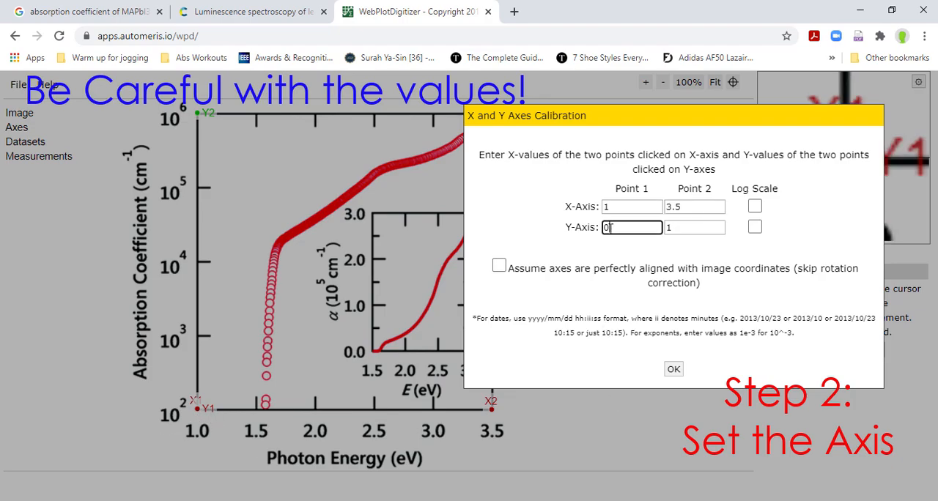
{"action": "type", "text": "1e2"}
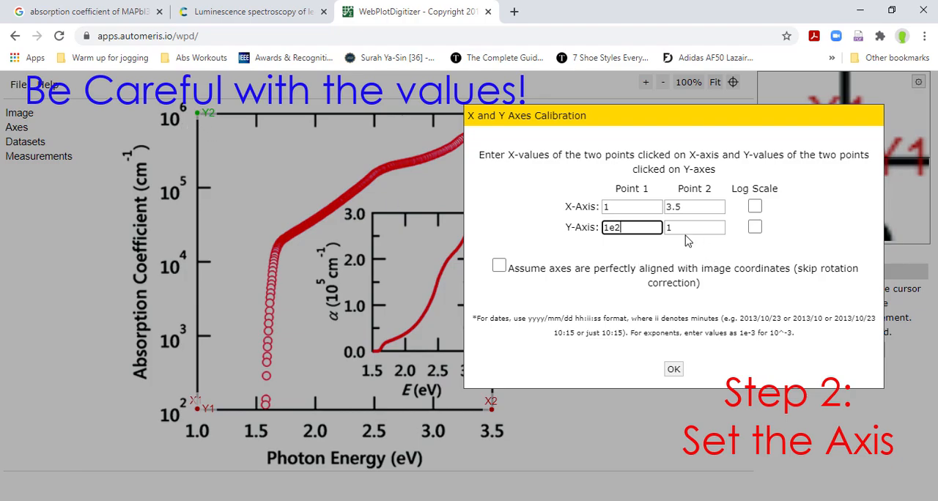
{"action": "type", "text": "1e6"}
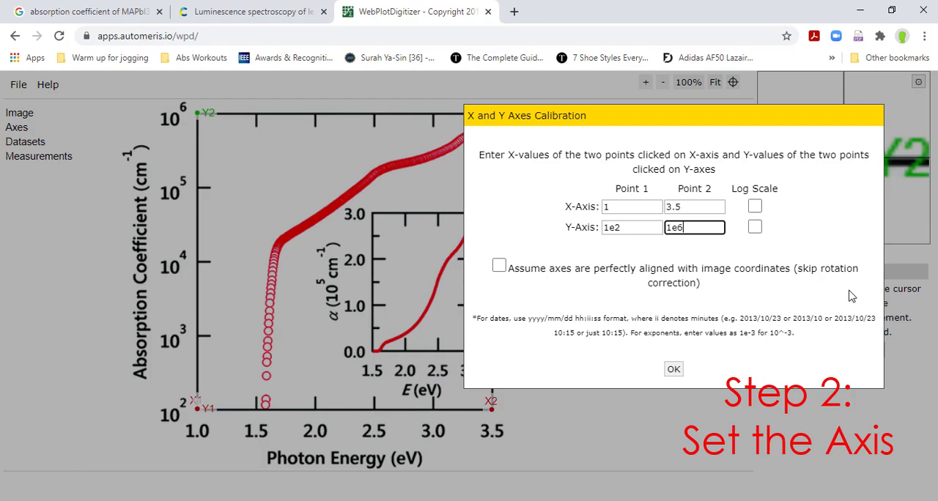
{"action": "left_click", "coordinate": [755, 226]}
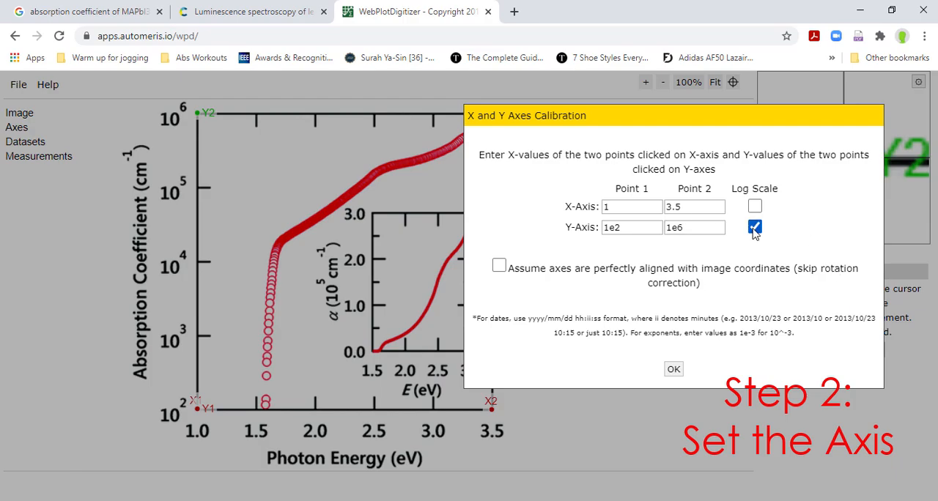
{"action": "left_click", "coordinate": [755, 226]}
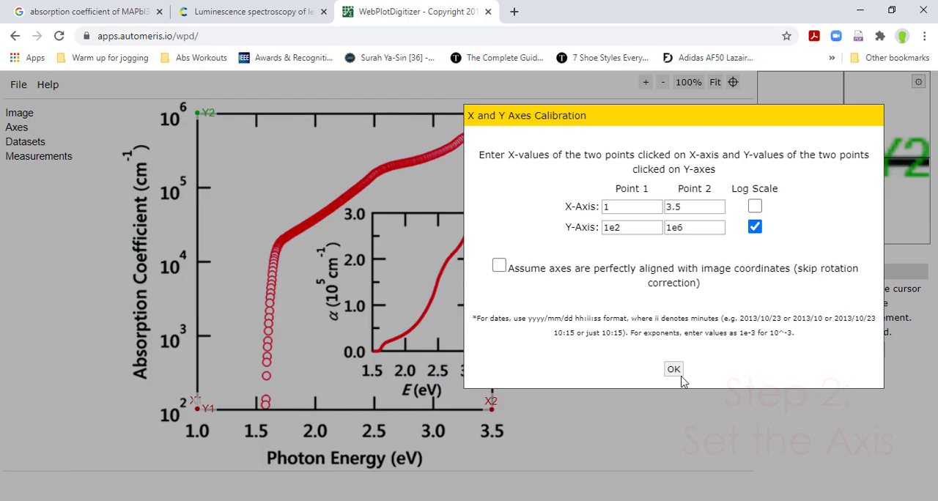
{"action": "left_click", "coordinate": [673, 369]}
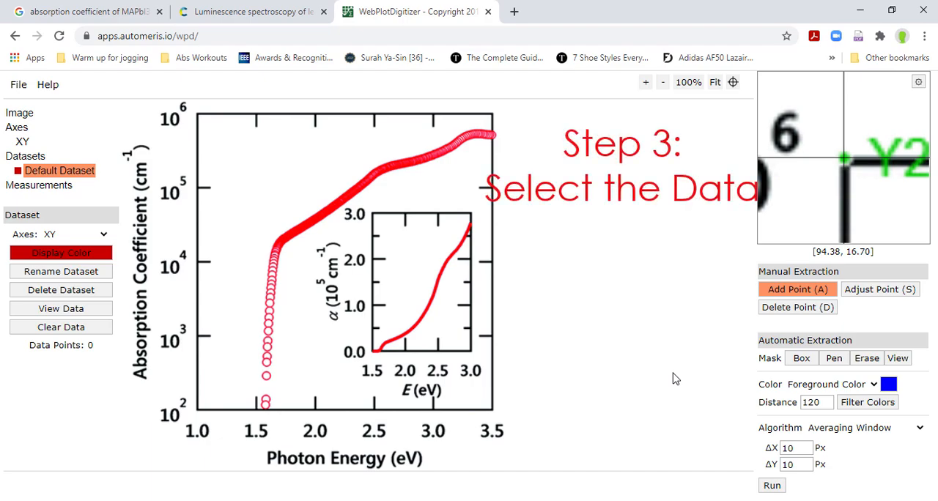
{"action": "mouse_move", "coordinate": [751, 396]}
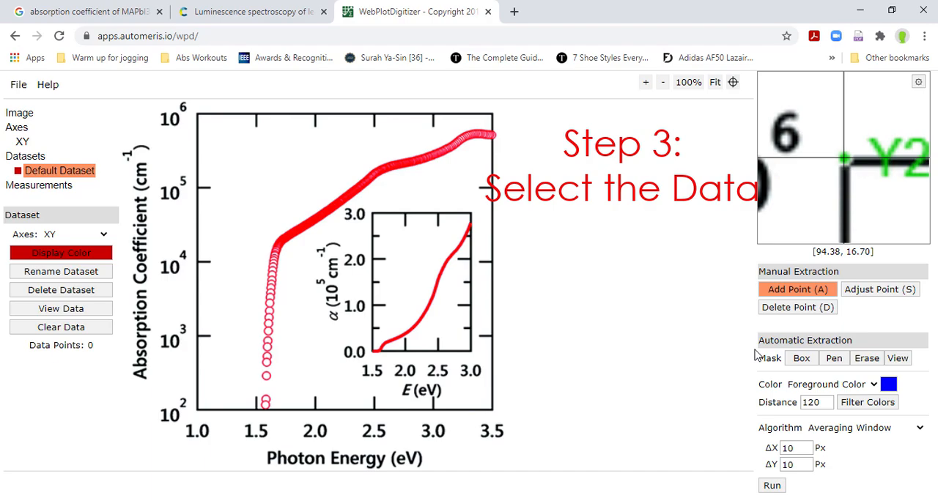
- Close the calibration dialog and bring up the automatic extraction mask options
{"action": "left_click", "coordinate": [833, 359]}
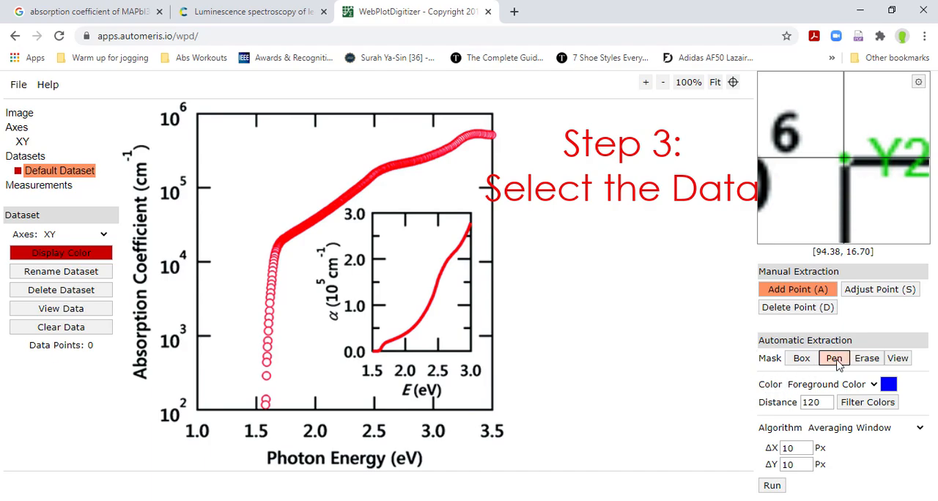
- Paint a Pen mask over the curve's bottom and steep rising edge
{"action": "left_click", "coordinate": [833, 359]}
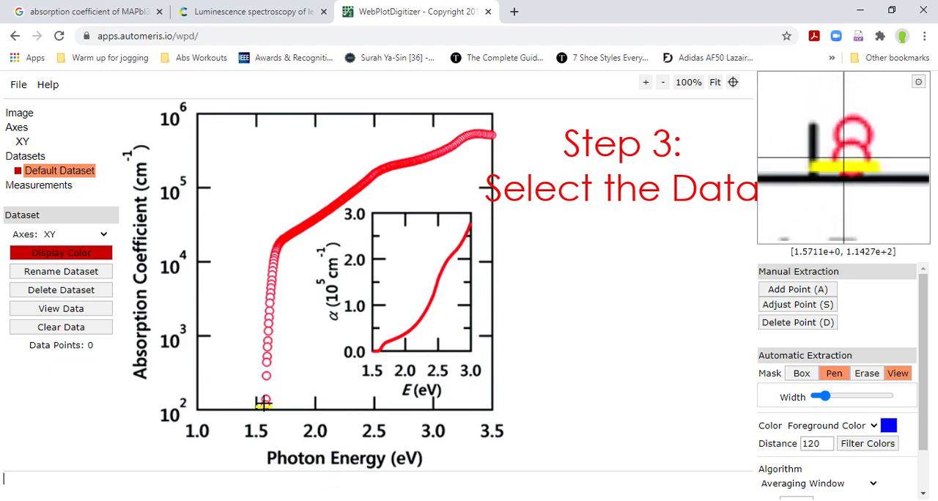
{"action": "left_click_drag", "start_coordinate": [265, 400], "coordinate": [271, 273]}
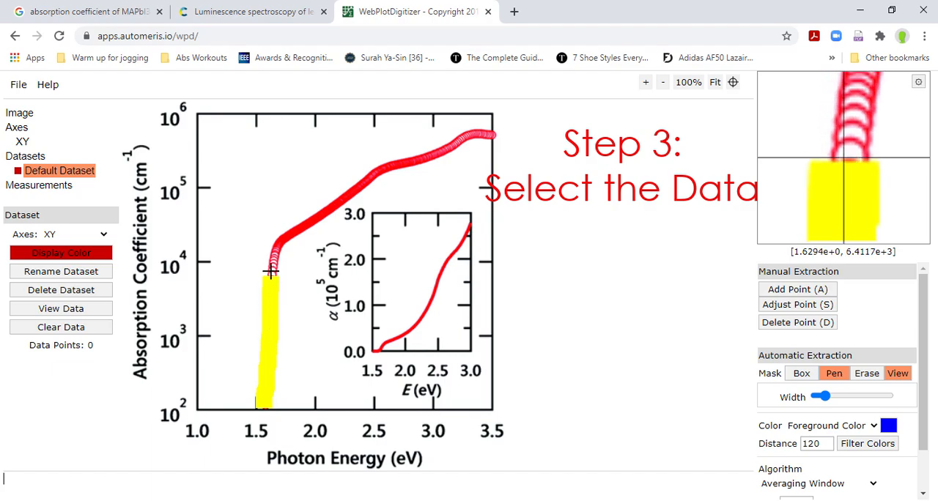
{"action": "left_click_drag", "start_coordinate": [271, 271], "coordinate": [349, 194]}
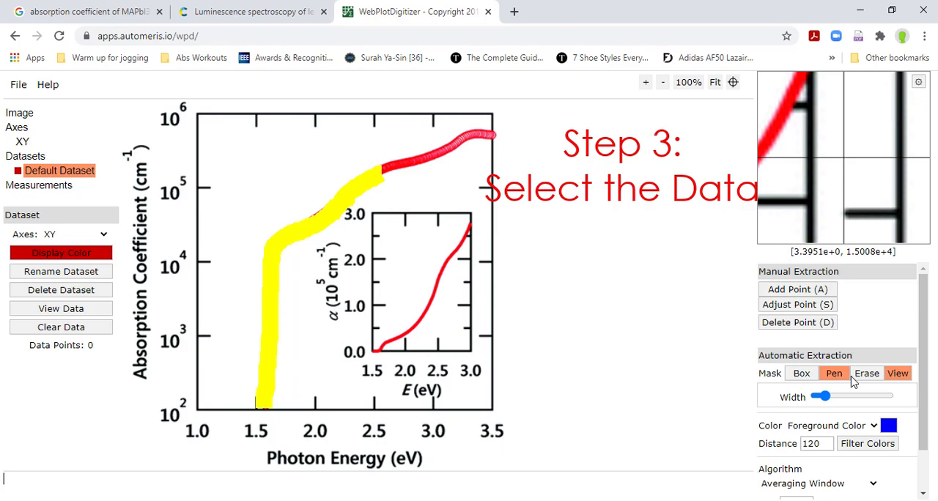
- Erase the painted mask and return to the Pen mask tool
{"action": "left_click", "coordinate": [867, 373]}
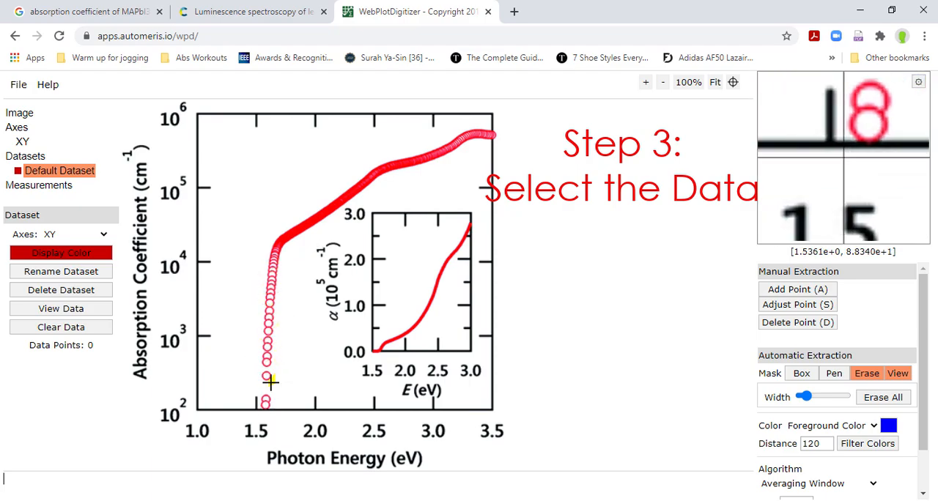
{"action": "mouse_move", "coordinate": [420, 299]}
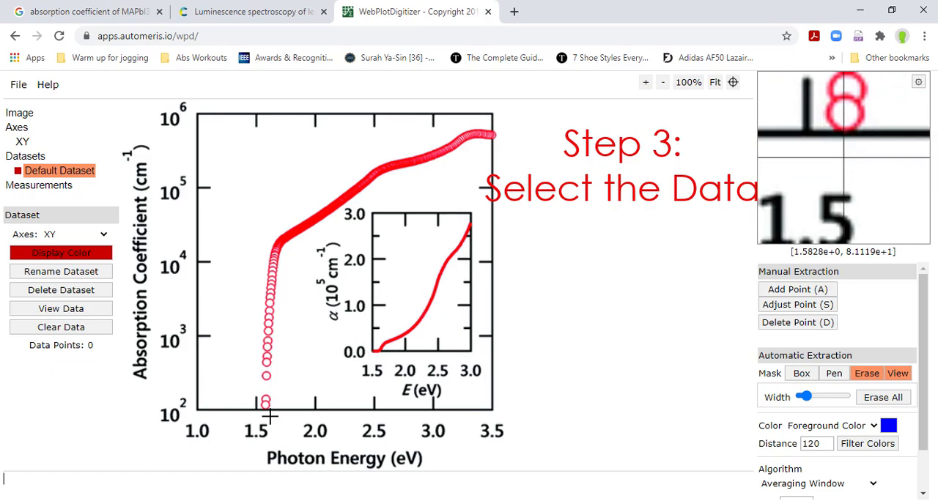
{"action": "mouse_move", "coordinate": [335, 214]}
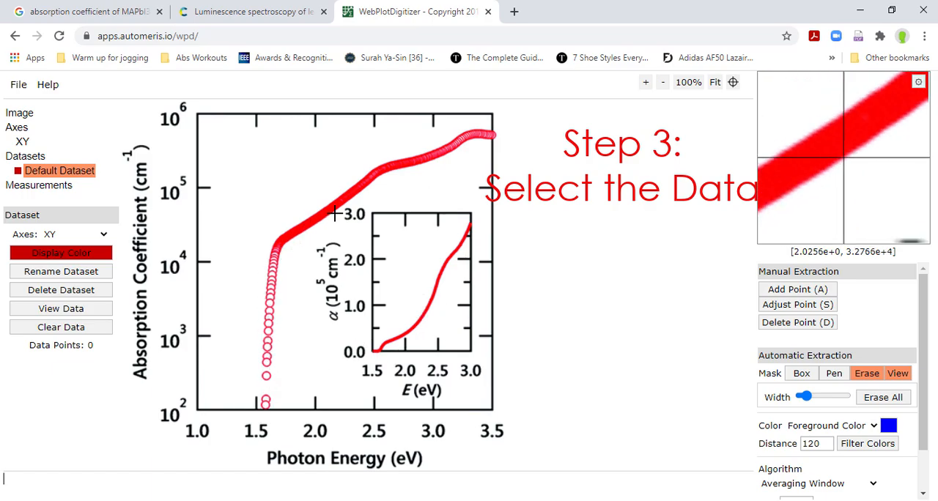
{"action": "left_click", "coordinate": [834, 373]}
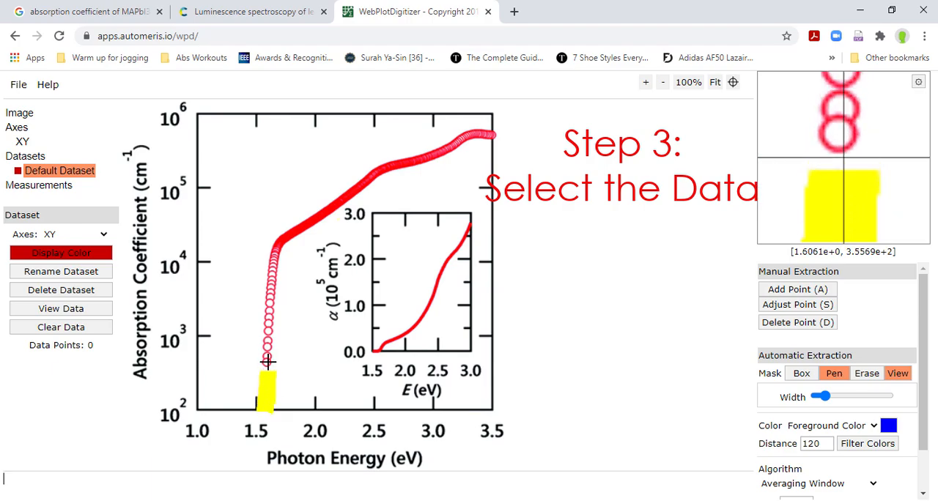
- Paint the mask along the whole curve from about 1.55 to 3.5 eV
{"action": "left_click_drag", "start_coordinate": [268, 366], "coordinate": [319, 216]}
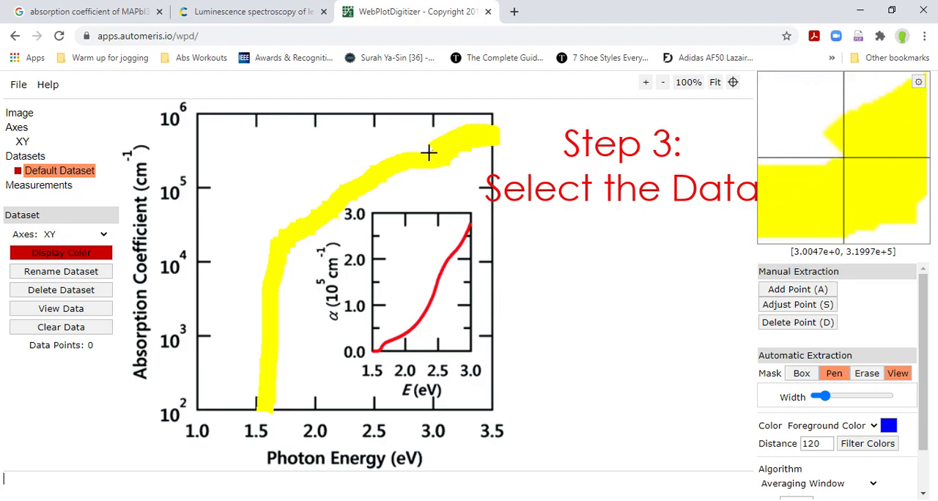
{"action": "mouse_move", "coordinate": [452, 198]}
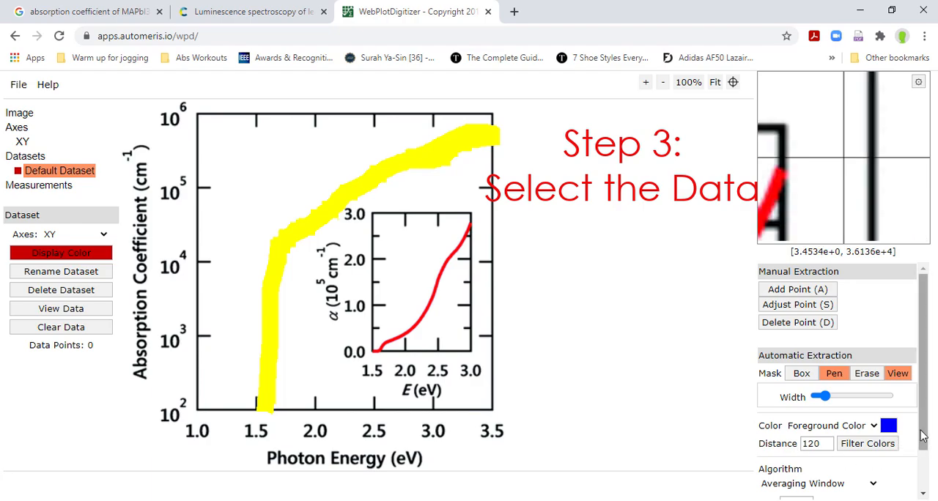
{"action": "mouse_move", "coordinate": [888, 426]}
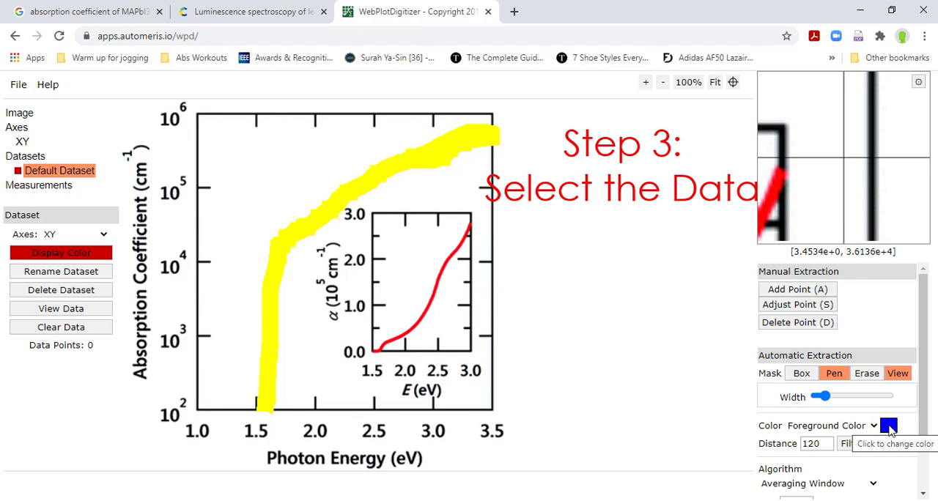
- Pick the curve's red (R 255, G 23, B 39) as the extraction foreground colour
{"action": "left_click", "coordinate": [889, 426]}
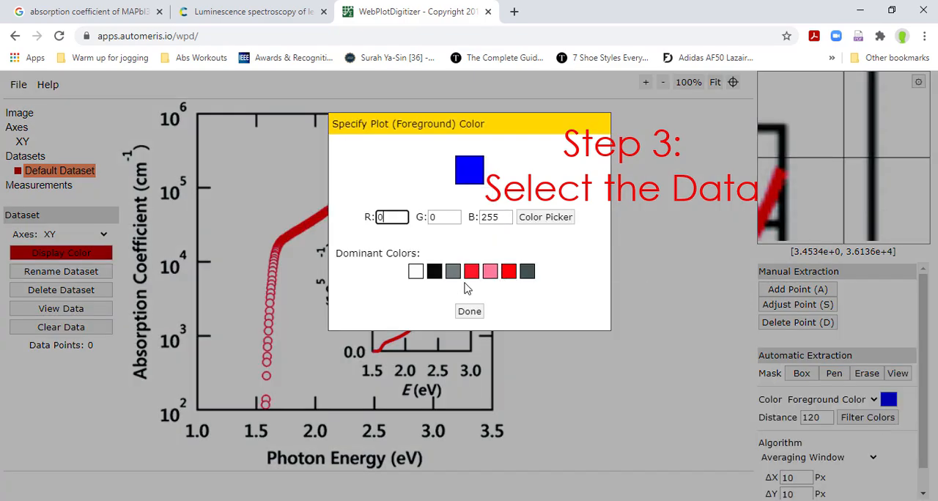
{"action": "left_click", "coordinate": [472, 271]}
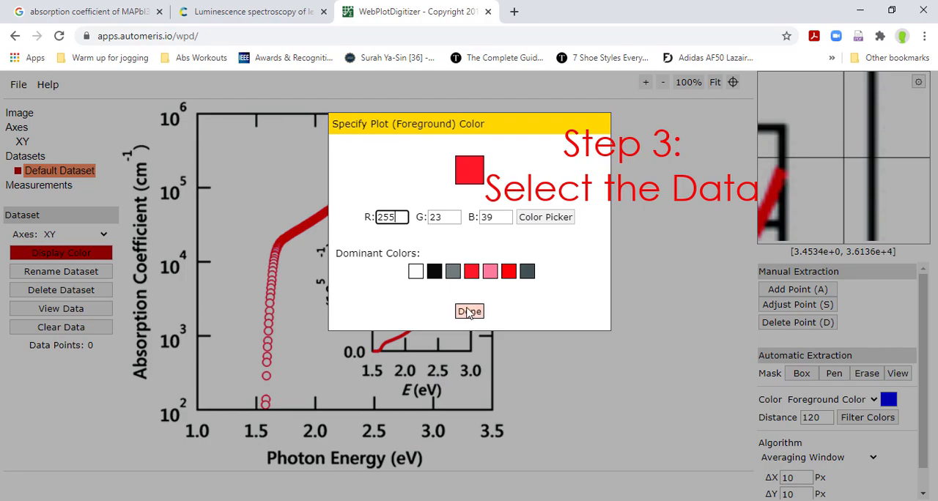
{"action": "left_click", "coordinate": [469, 311]}
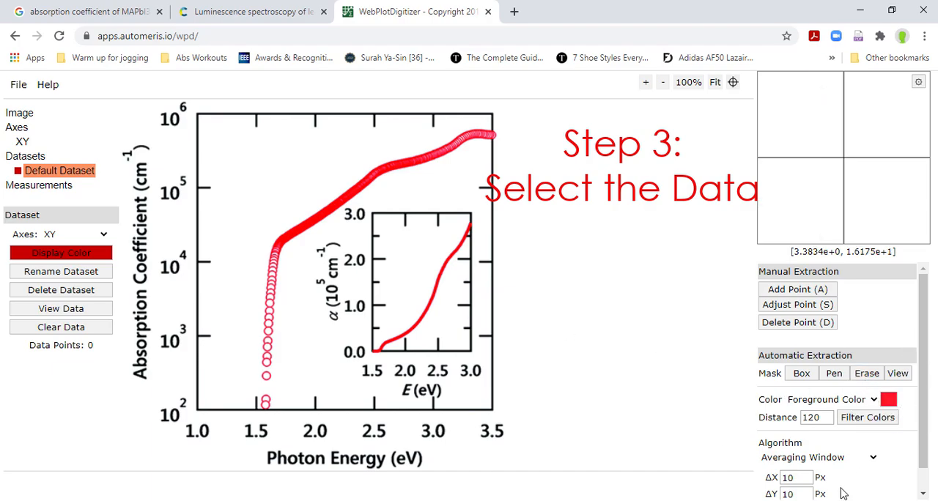
- Scroll the extraction panel to show the Averaging Window settings, ΔX and ΔY 10 px
{"action": "left_click", "coordinate": [833, 373]}
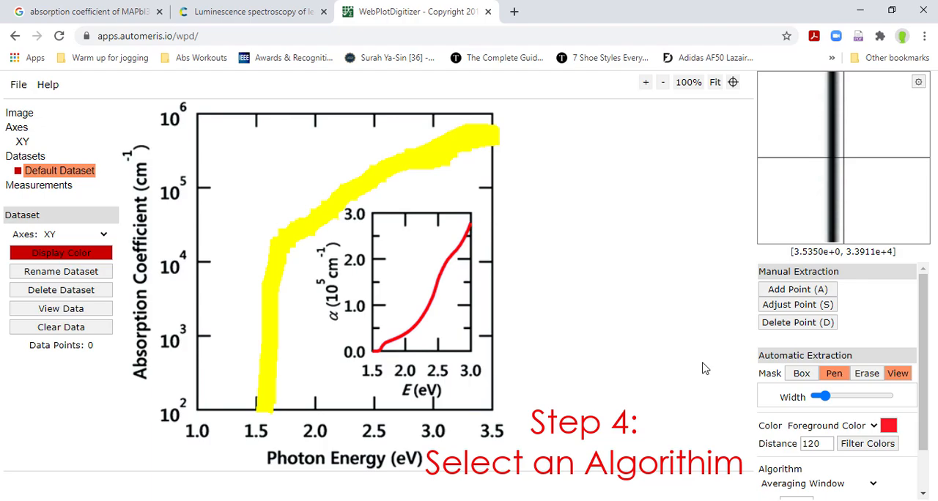
{"action": "scroll", "scroll_direction": "down", "scroll_amount": 3}
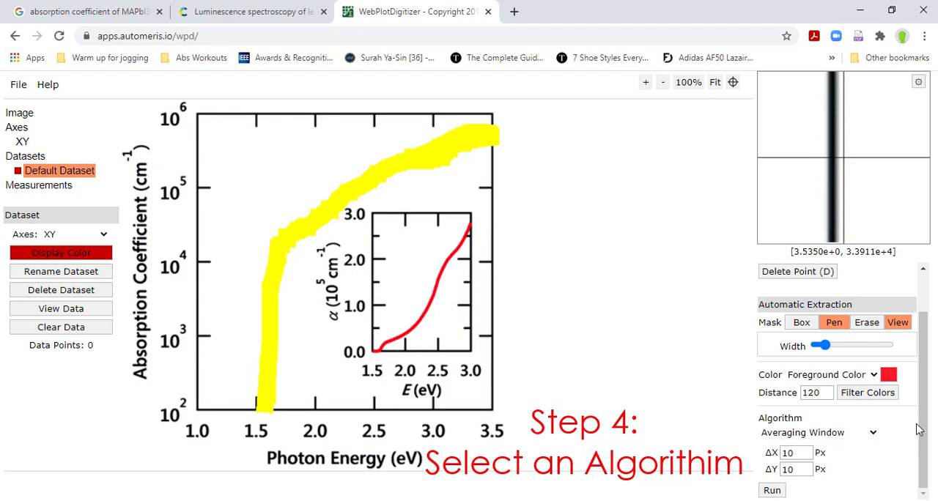
- Switch the algorithm to X Step w/ Interpolation and reveal its X 1–3.5, 0.05-step parameters
{"action": "left_click", "coordinate": [818, 432]}
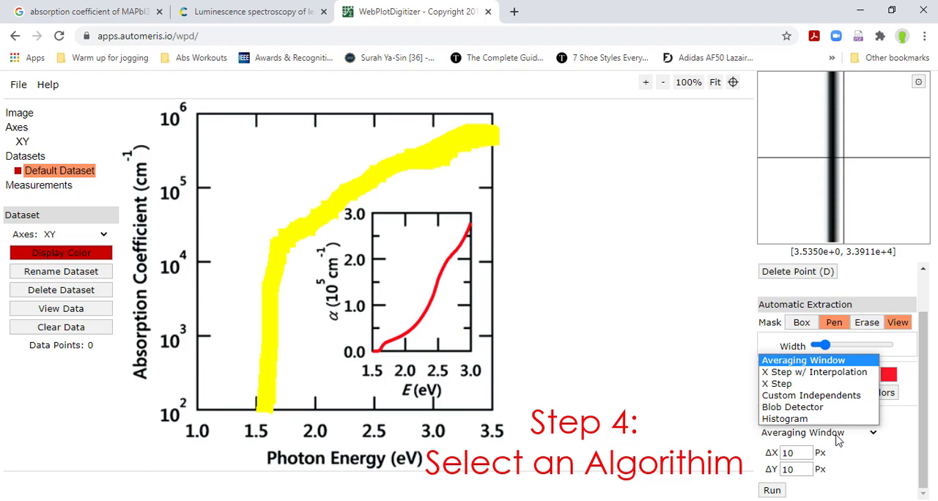
{"action": "mouse_move", "coordinate": [814, 372]}
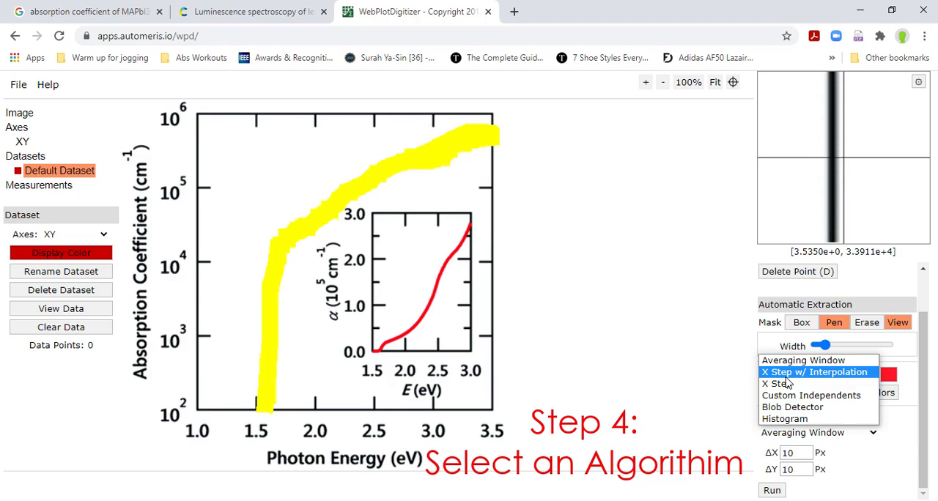
{"action": "left_click", "coordinate": [815, 373]}
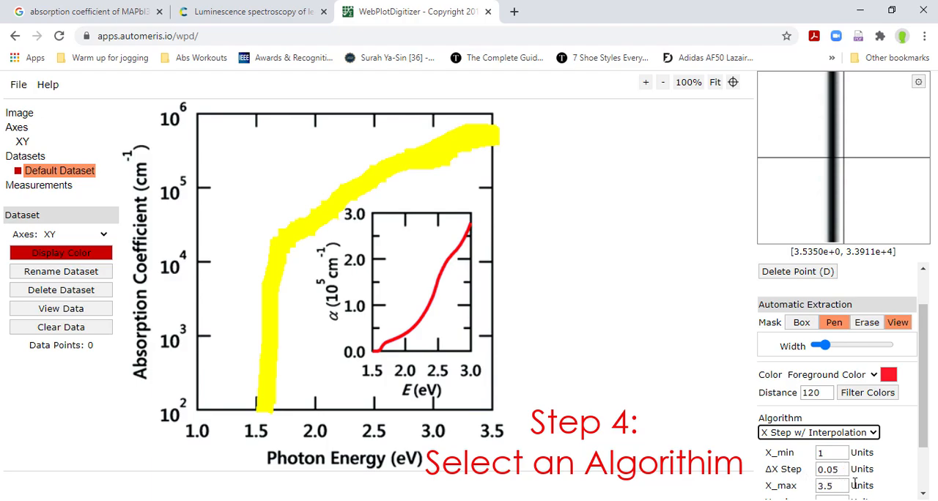
{"action": "scroll", "scroll_direction": "down", "scroll_amount": 3}
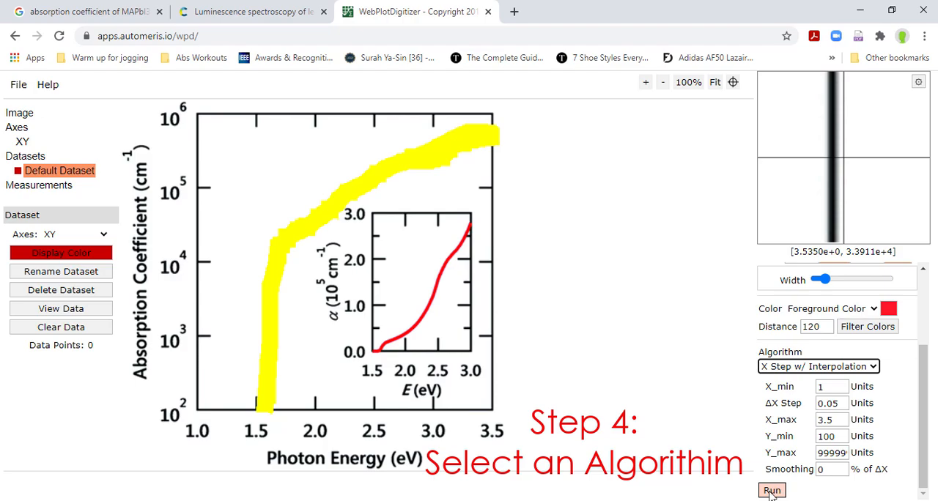
- Run extraction, then change ΔX Step to 0.01 and rerun for 195 points
{"action": "left_click", "coordinate": [771, 490]}
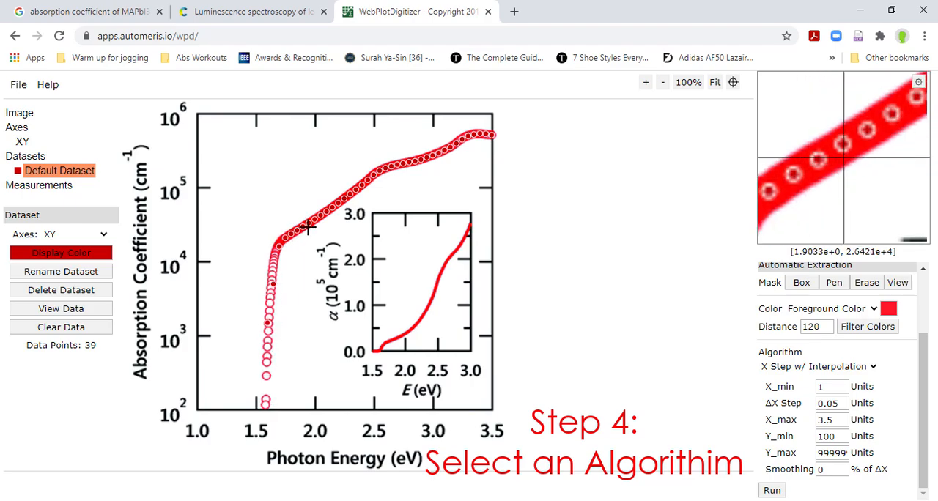
{"action": "mouse_move", "coordinate": [433, 156]}
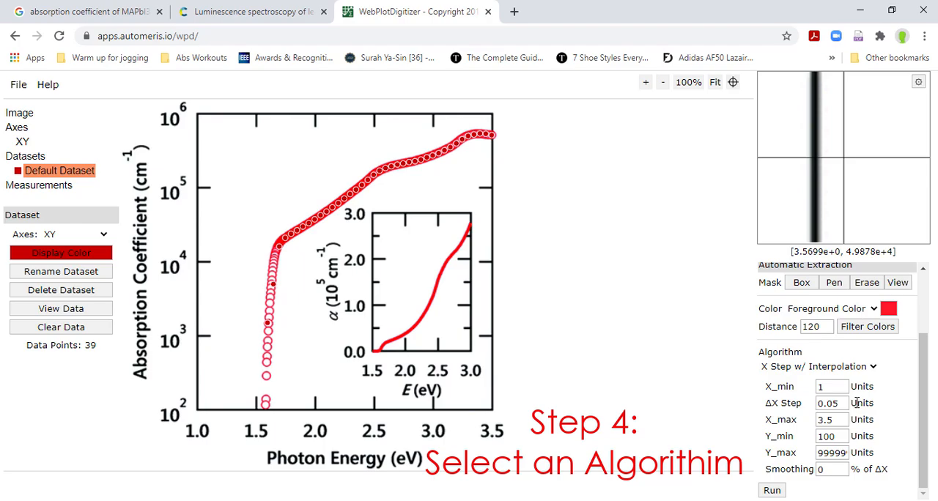
{"action": "left_click", "coordinate": [832, 403]}
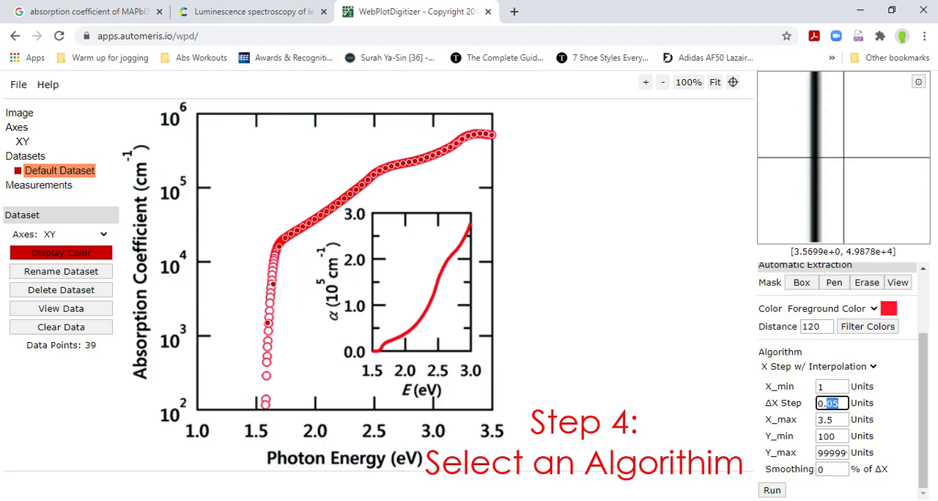
{"action": "type", "text": "0.01"}
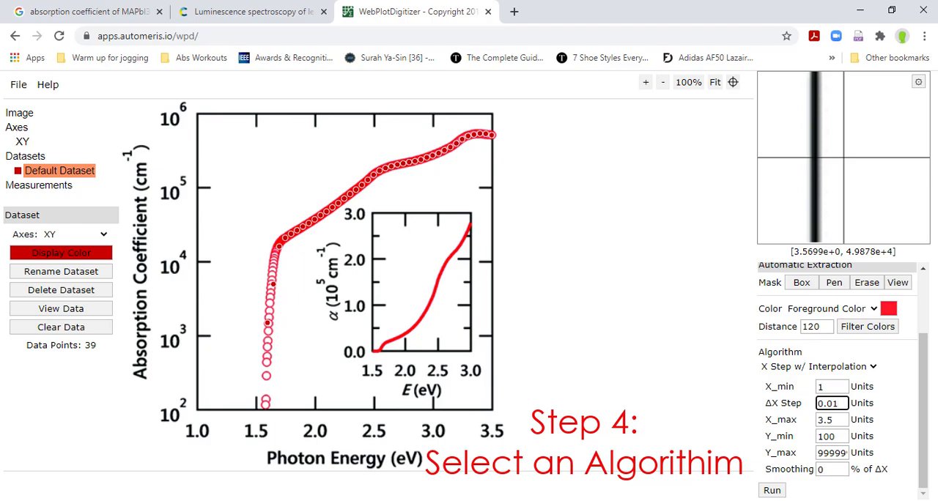
{"action": "left_click", "coordinate": [772, 490]}
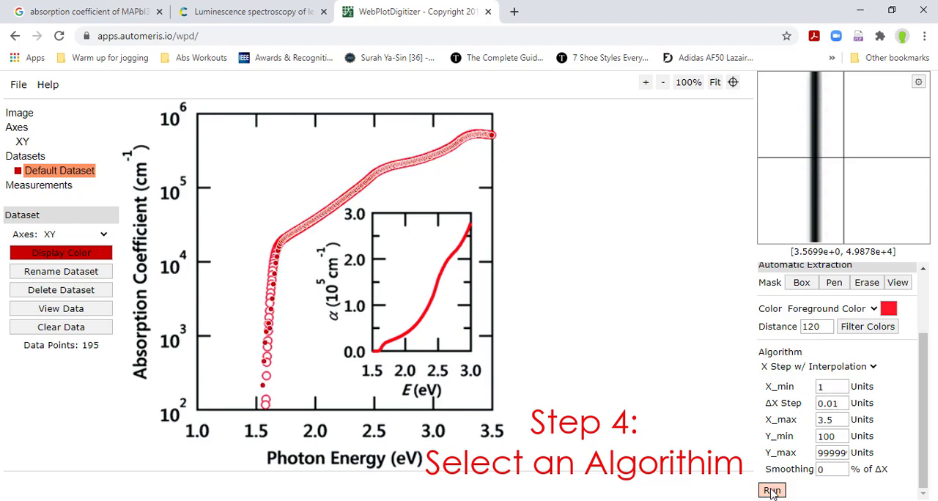
{"action": "left_click", "coordinate": [771, 491]}
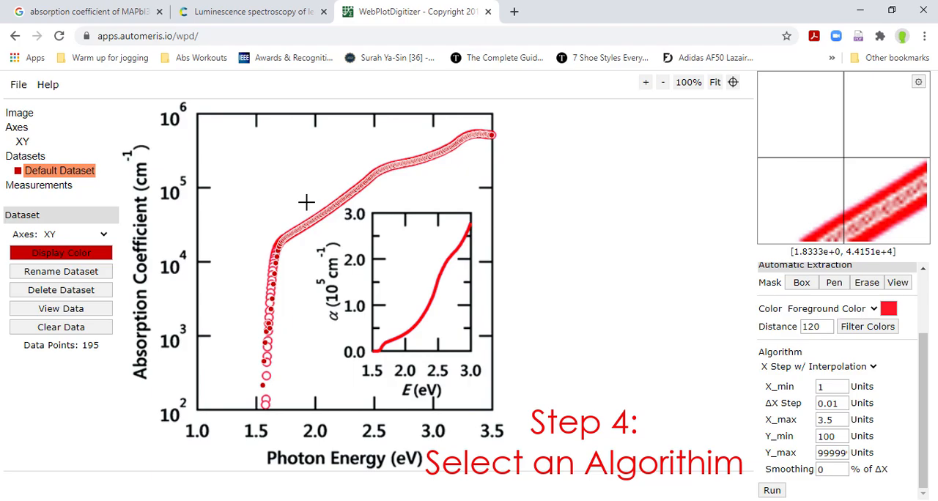
{"action": "mouse_move", "coordinate": [504, 139]}
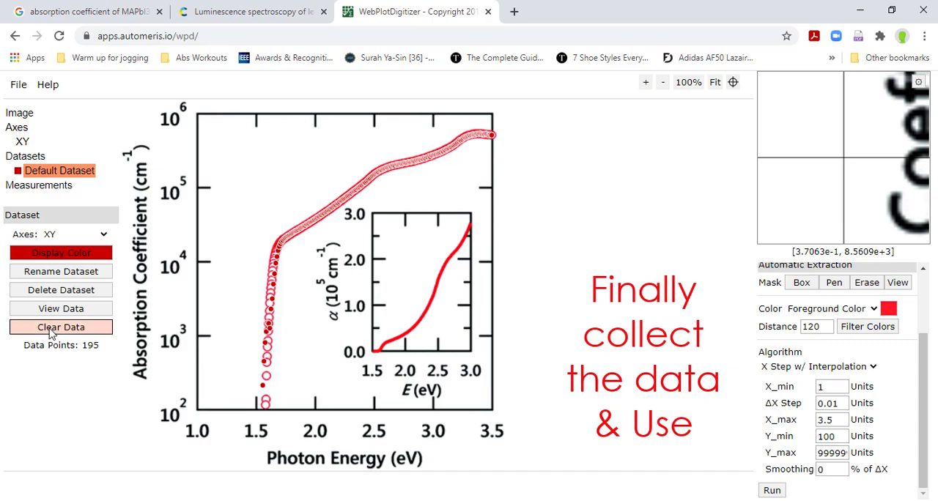
- Download the extracted points as Default Dataset (1).csv and open it
{"action": "left_click", "coordinate": [61, 309]}
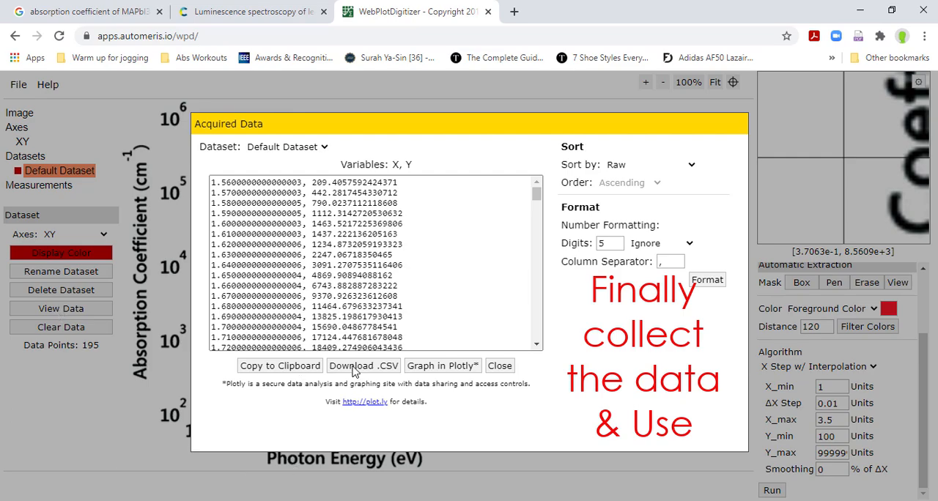
{"action": "left_click", "coordinate": [364, 366]}
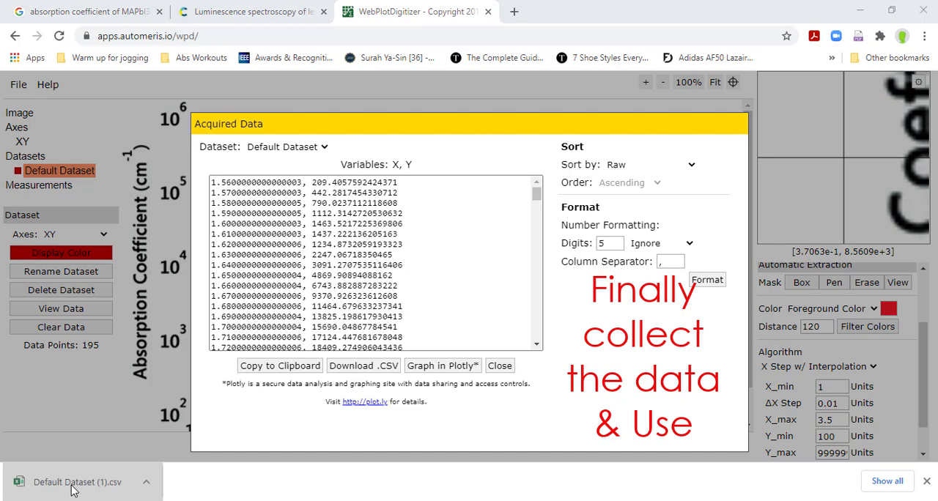
{"action": "left_click", "coordinate": [77, 482]}
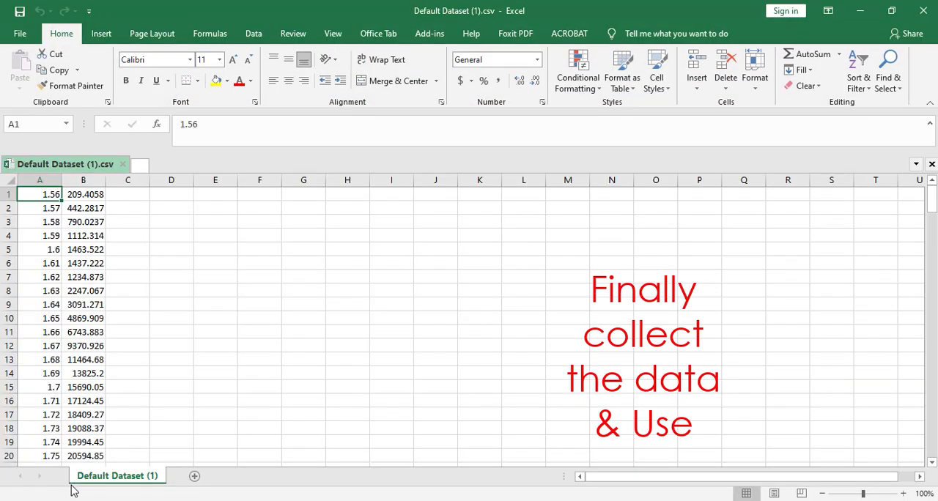
{"action": "mouse_move", "coordinate": [3, 152]}
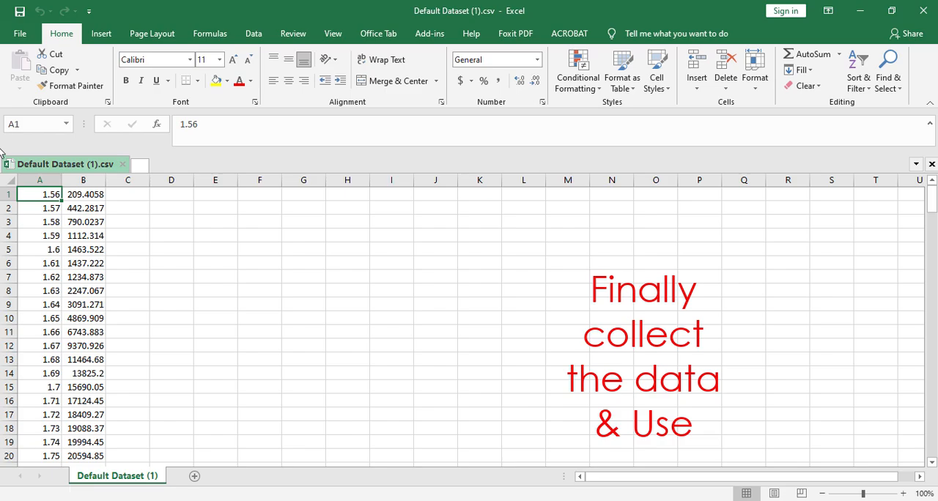
- Check that Excel columns A and B each hold 195 values, then close Acquired Data
{"action": "left_click", "coordinate": [39, 180]}
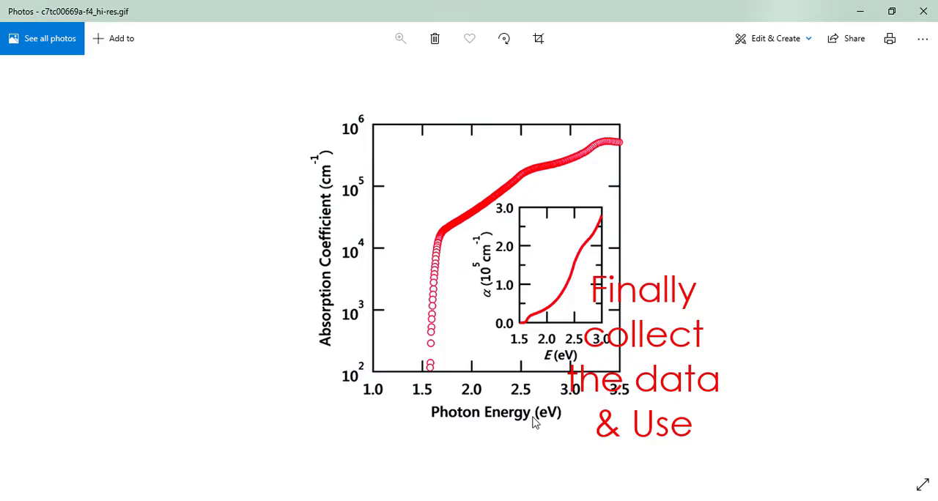
{"action": "mouse_move", "coordinate": [643, 497]}
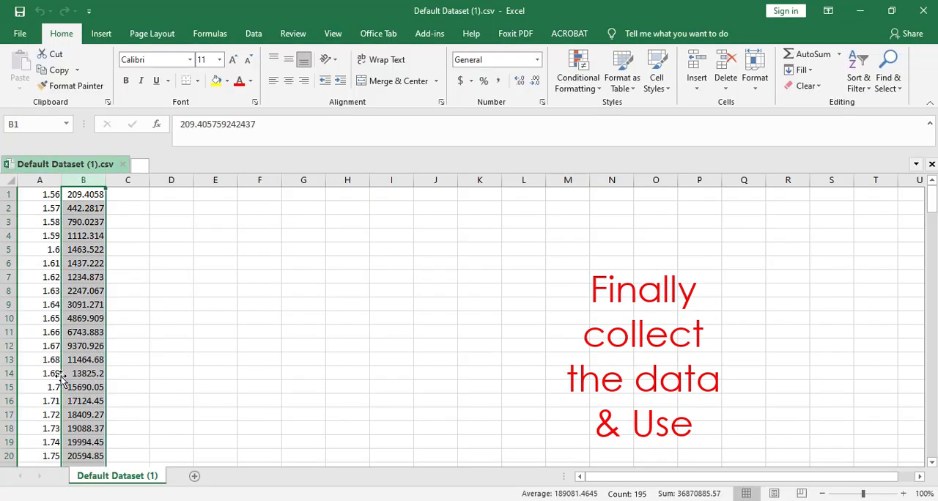
{"action": "left_click", "coordinate": [40, 194]}
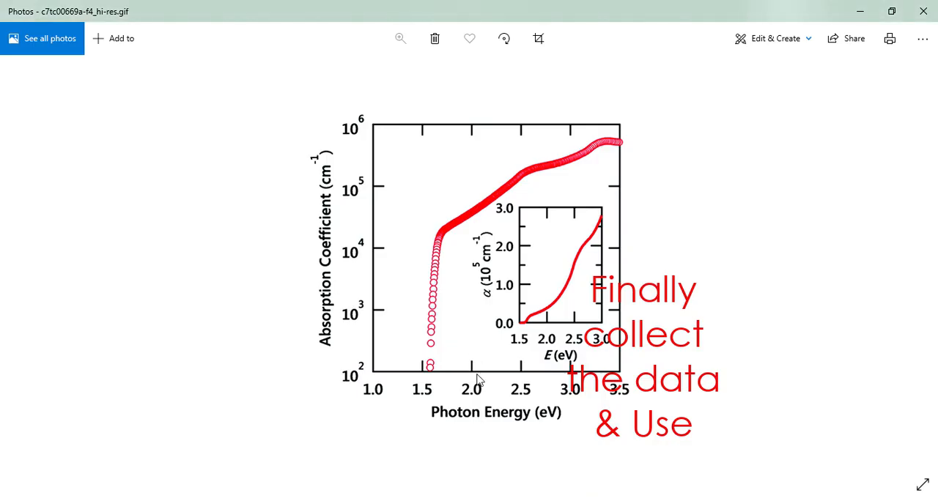
{"action": "mouse_move", "coordinate": [329, 162]}
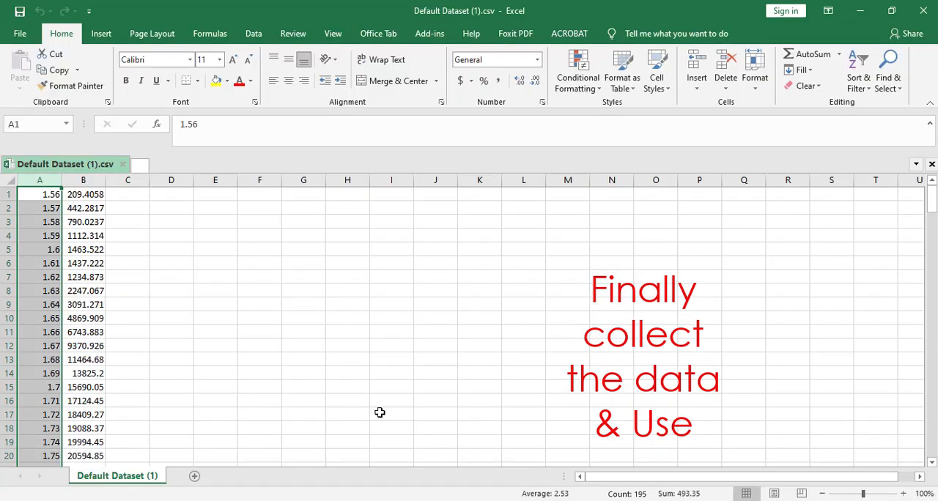
{"action": "left_click", "coordinate": [83, 180]}
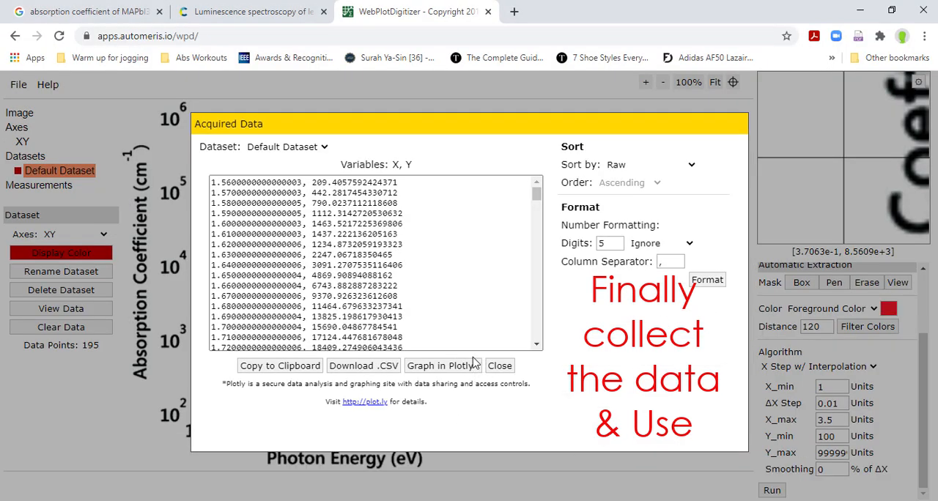
{"action": "left_click", "coordinate": [500, 365]}
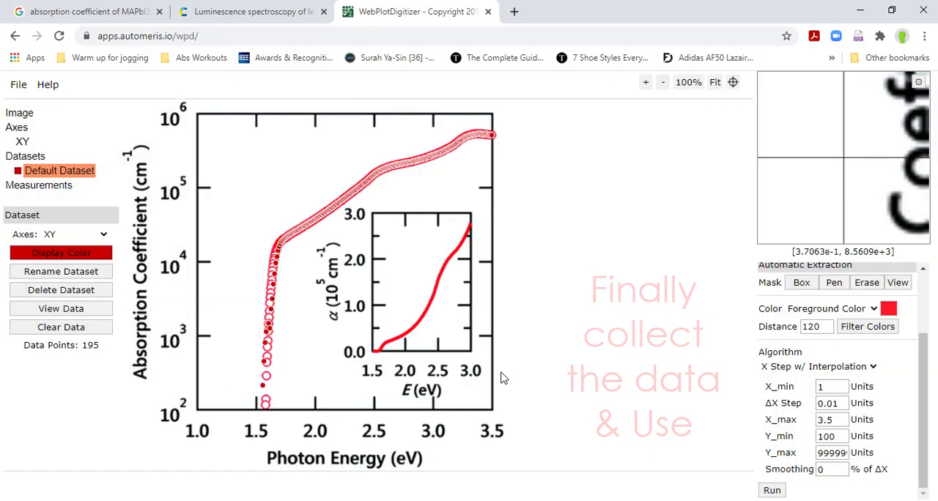